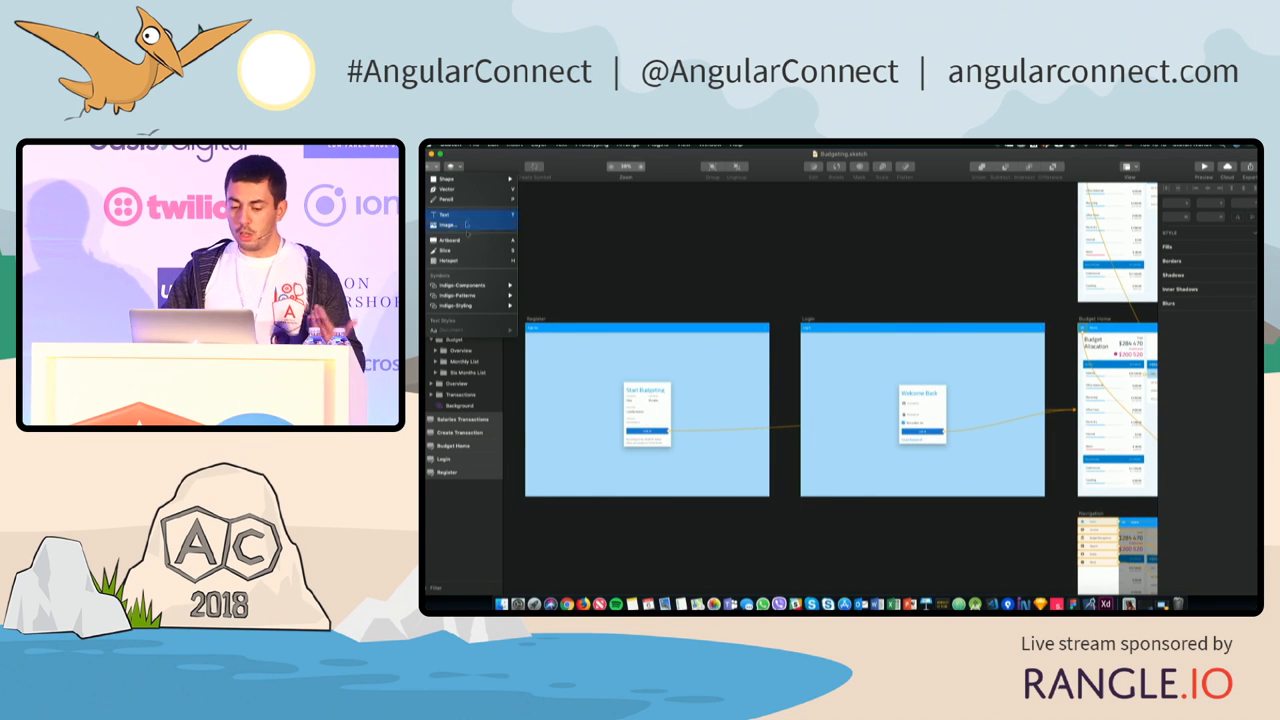
Browse the Indigo-Patterns and Indigo-Components symbol categories in the styling library
click(460, 296)
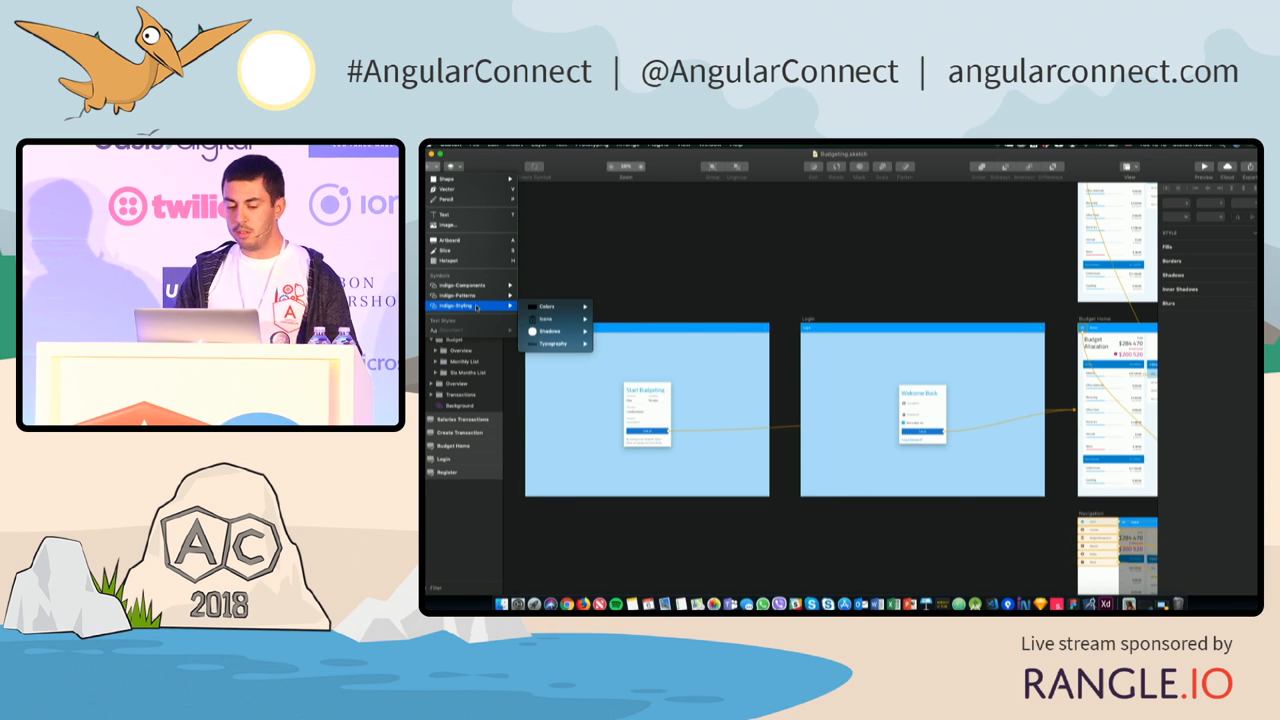
click(460, 284)
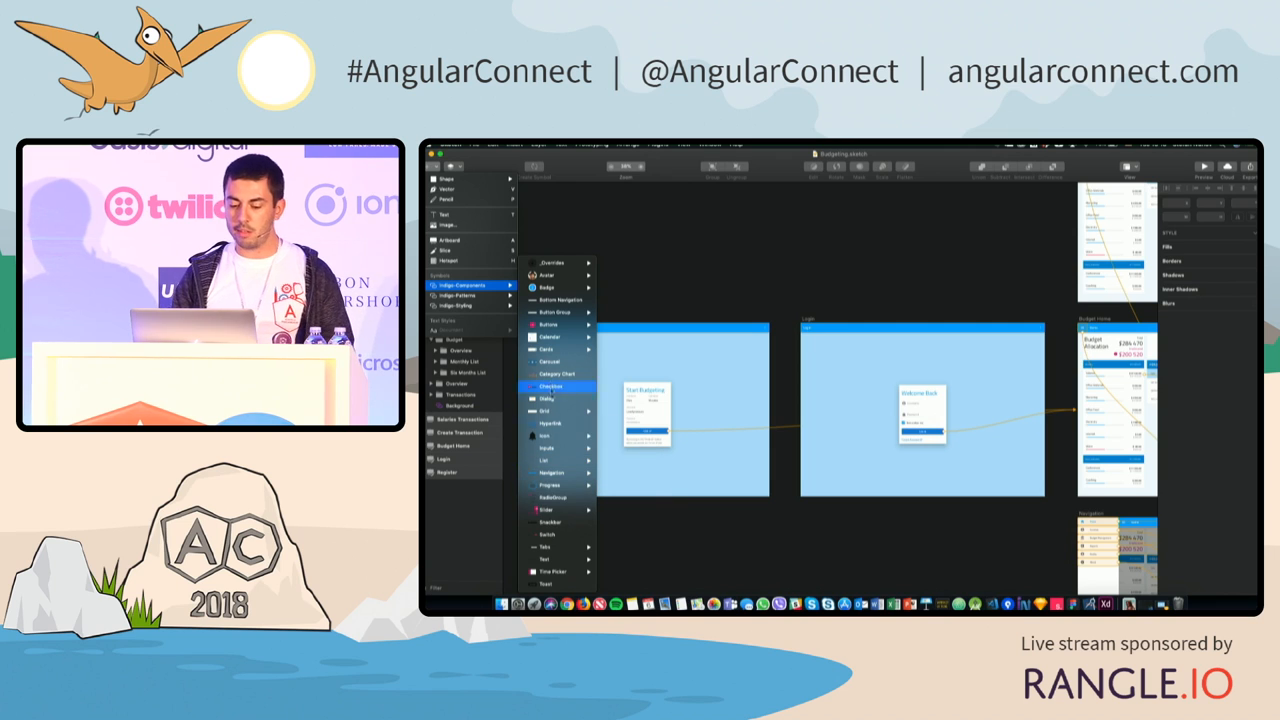
click(544, 436)
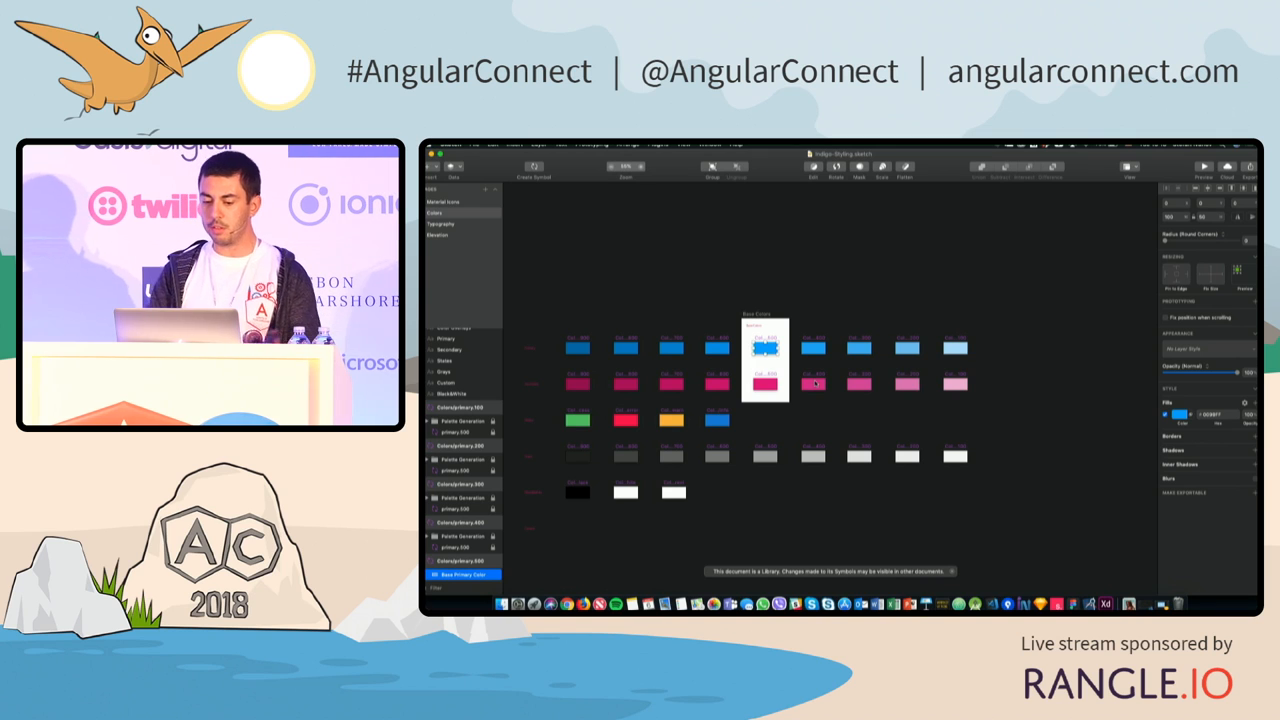
Recolour the primary colour swatch from blue to green, then view the Typography page
click(1180, 414)
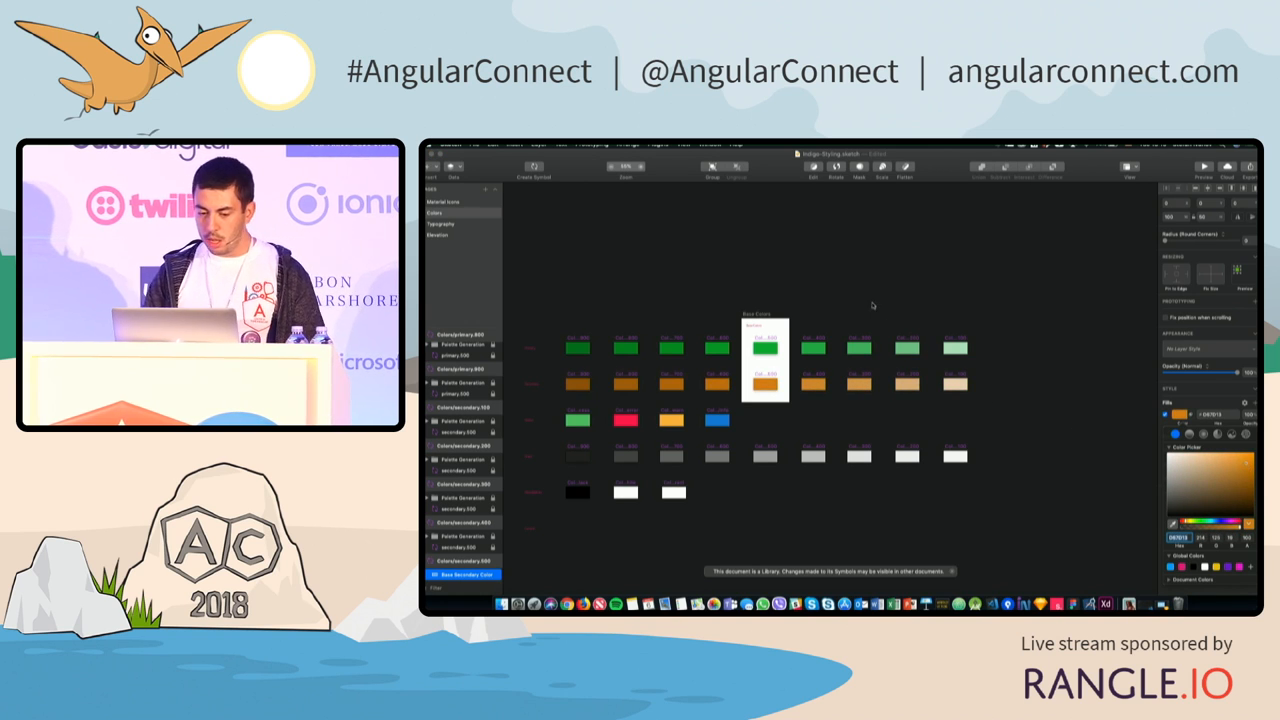
click(460, 212)
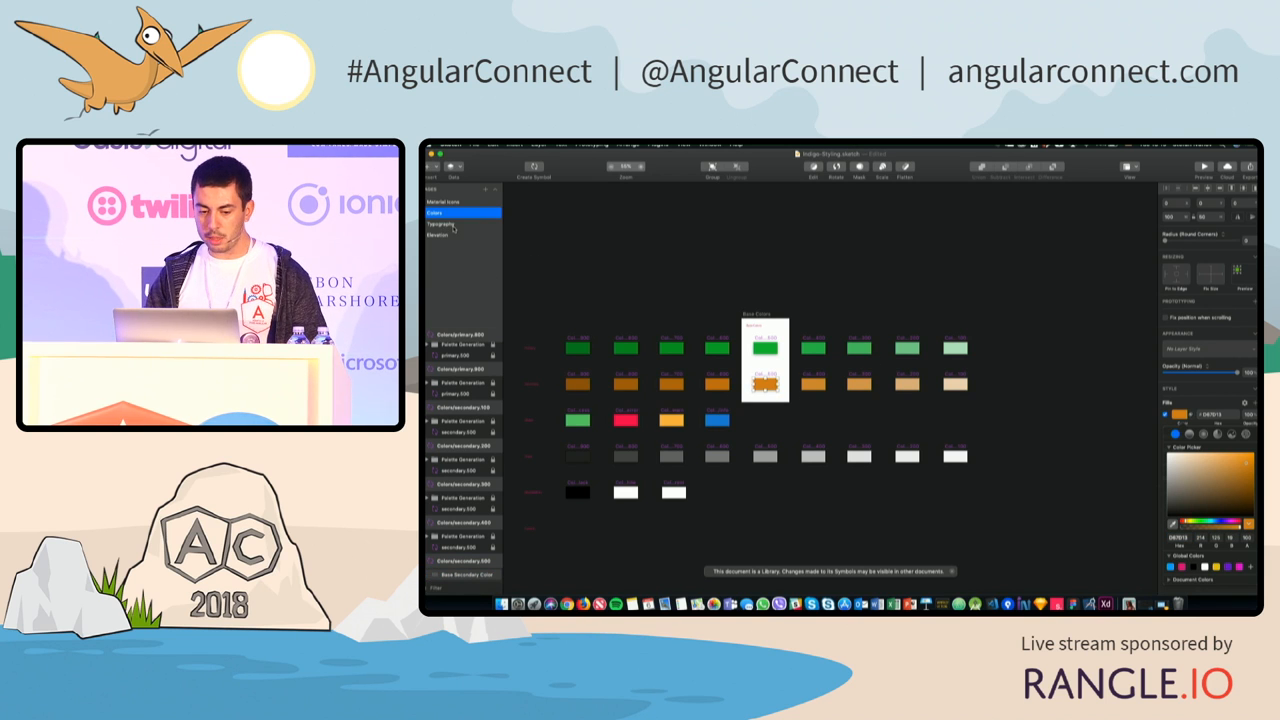
click(440, 224)
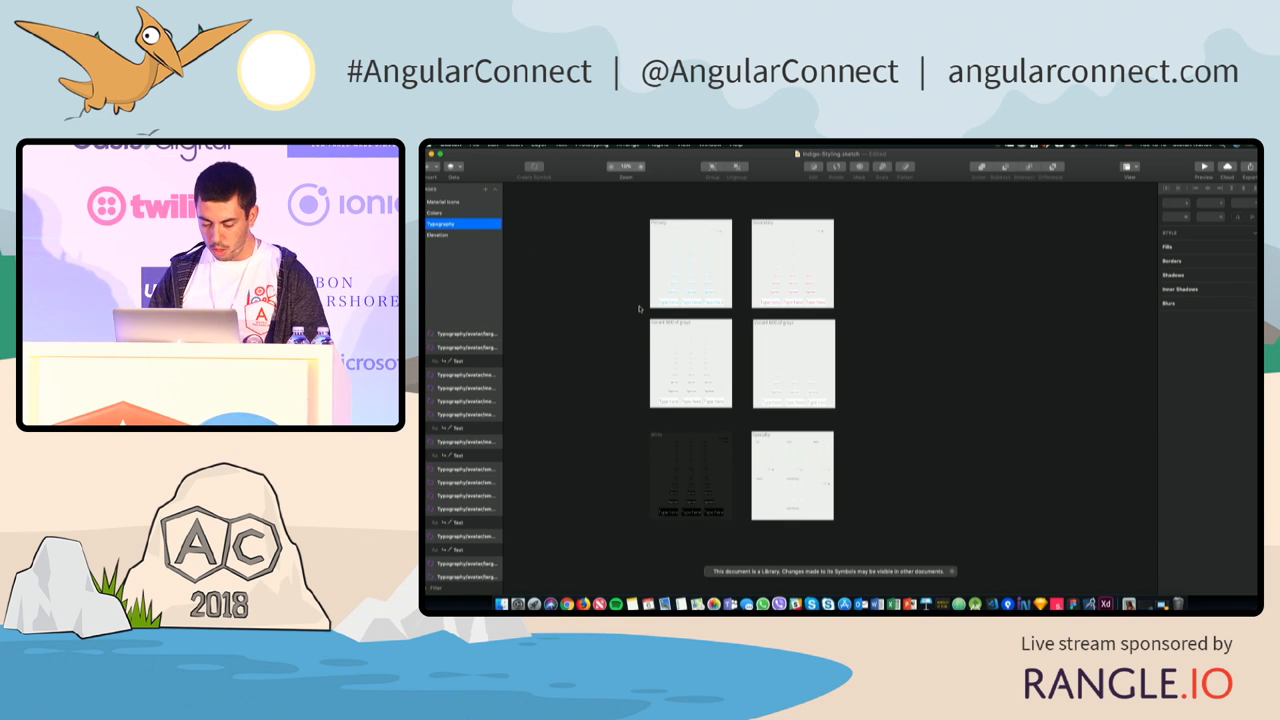
click(684, 260)
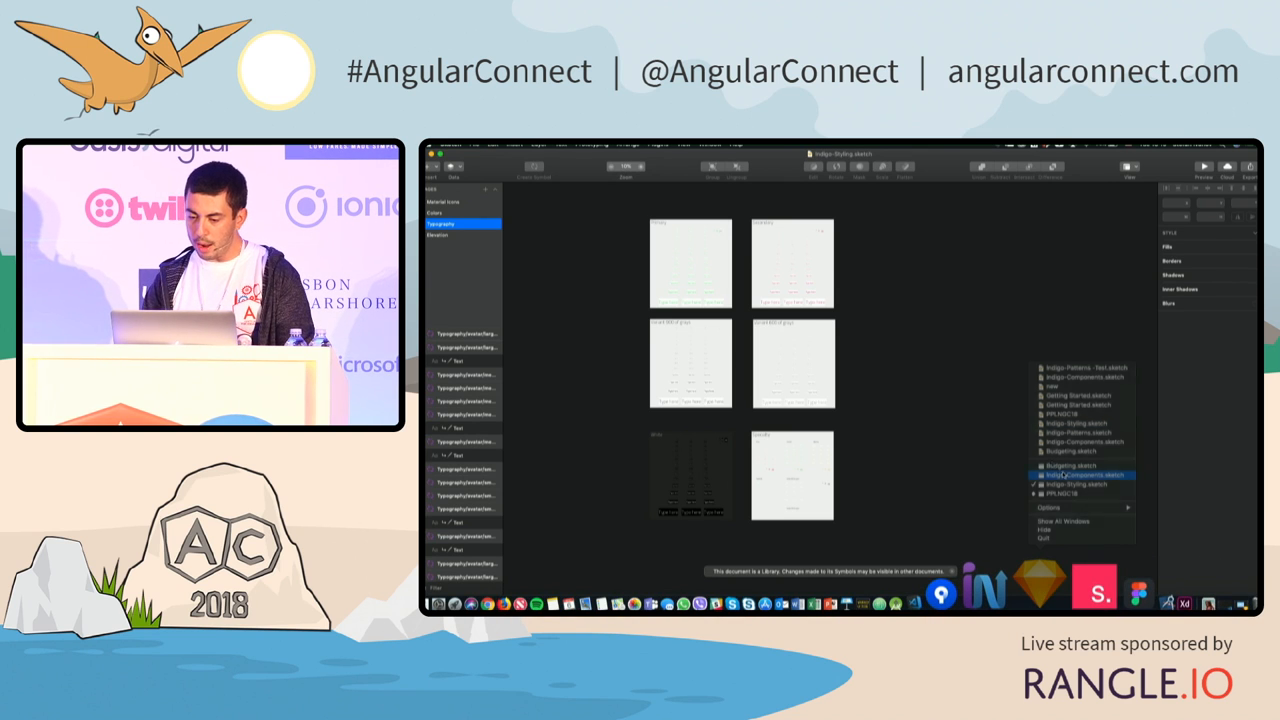
Switch to Budgeting.sketch and update its outdated components so the login screens turn green
click(1082, 474)
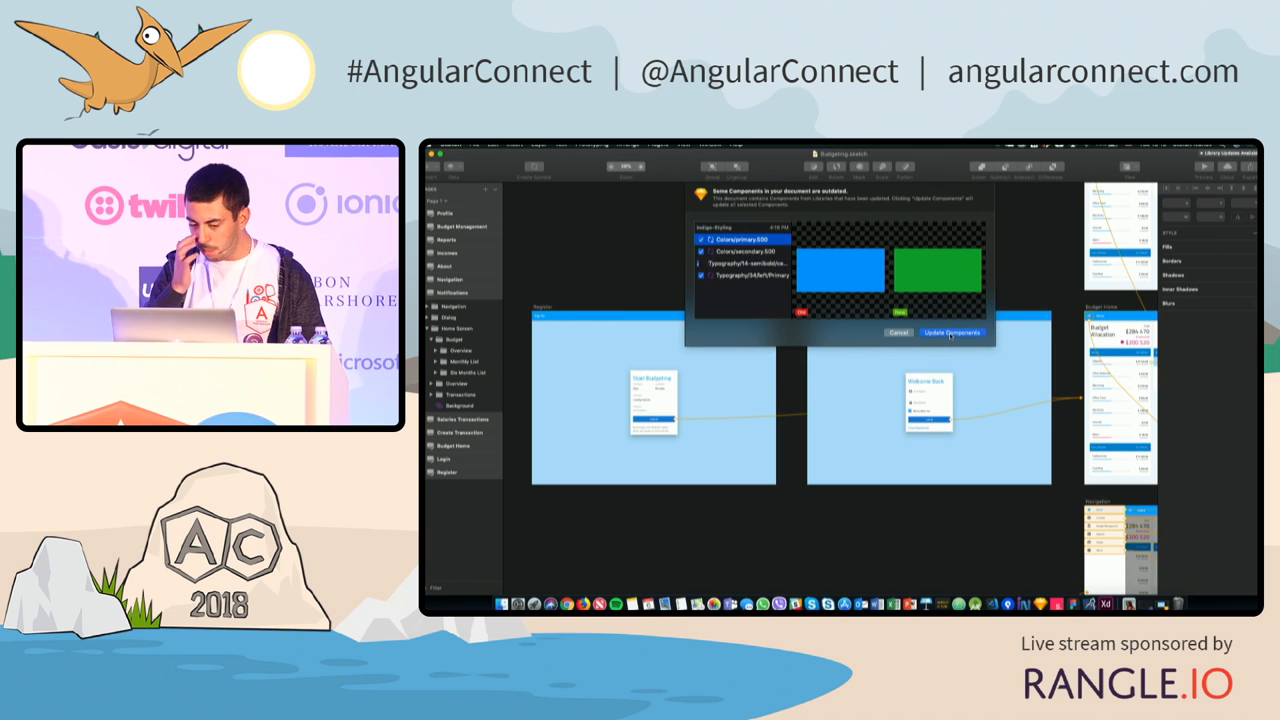
click(950, 332)
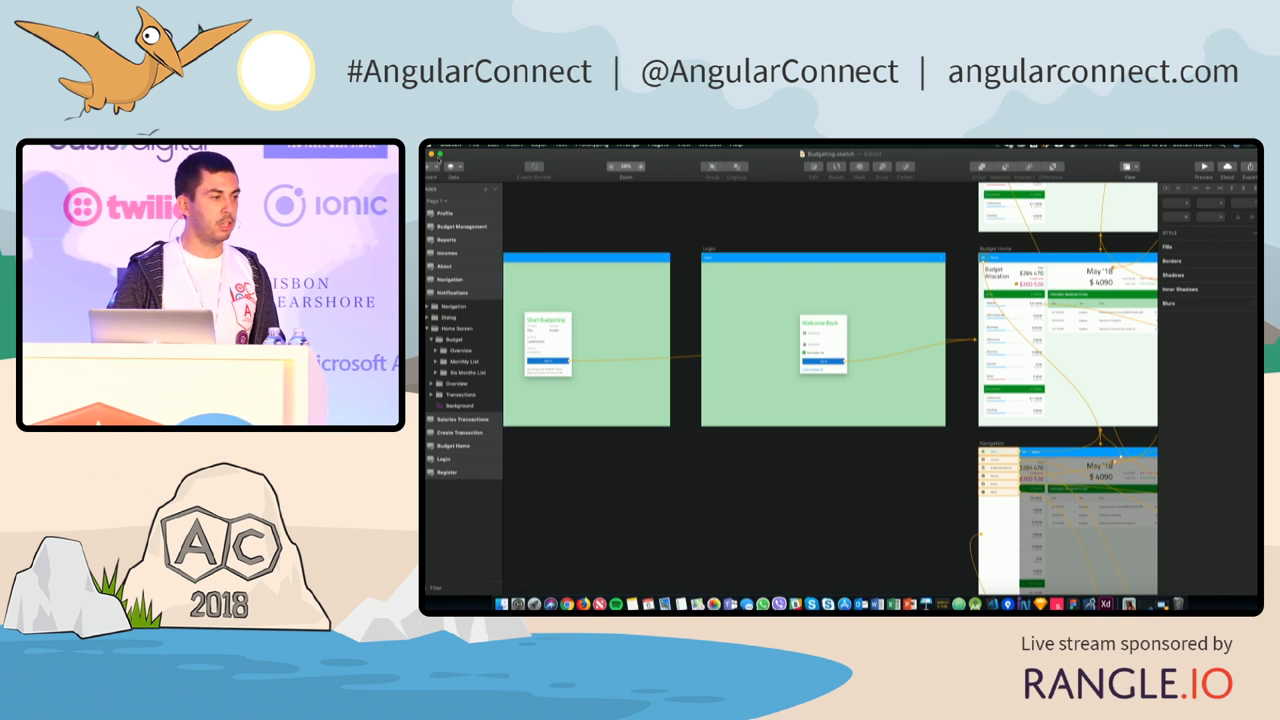
click(656, 144)
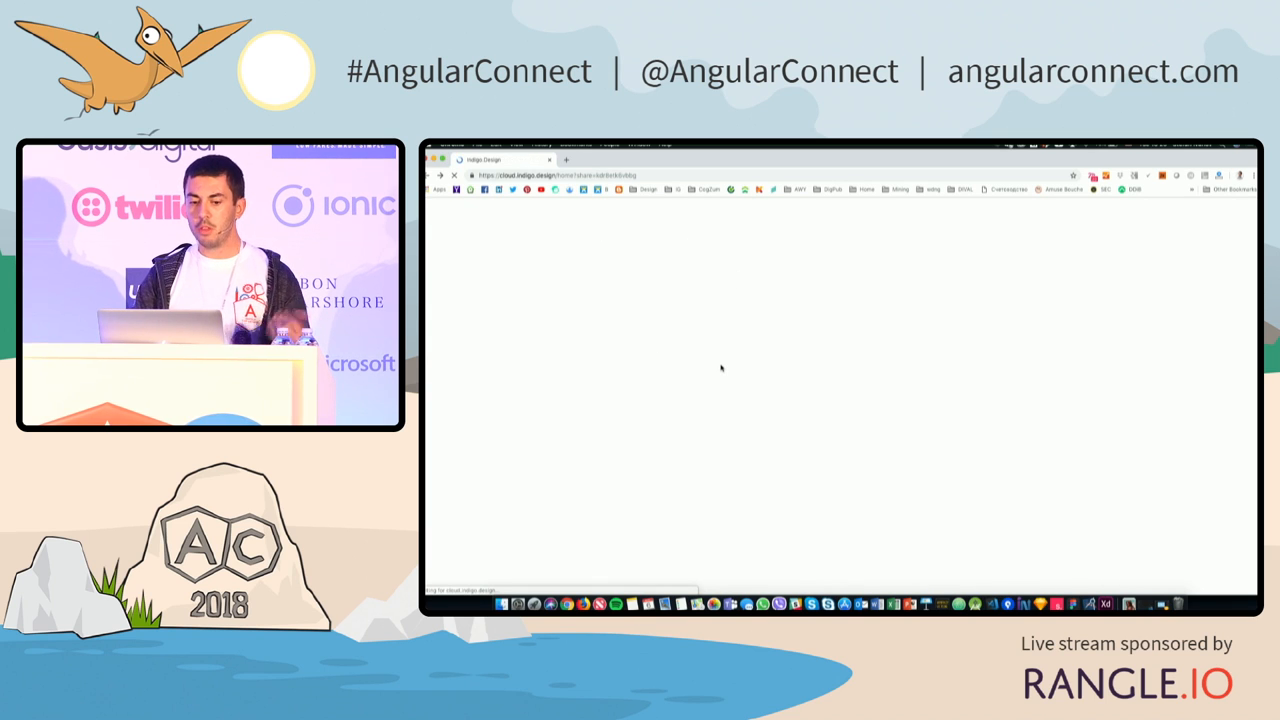
mouse_move(810, 364)
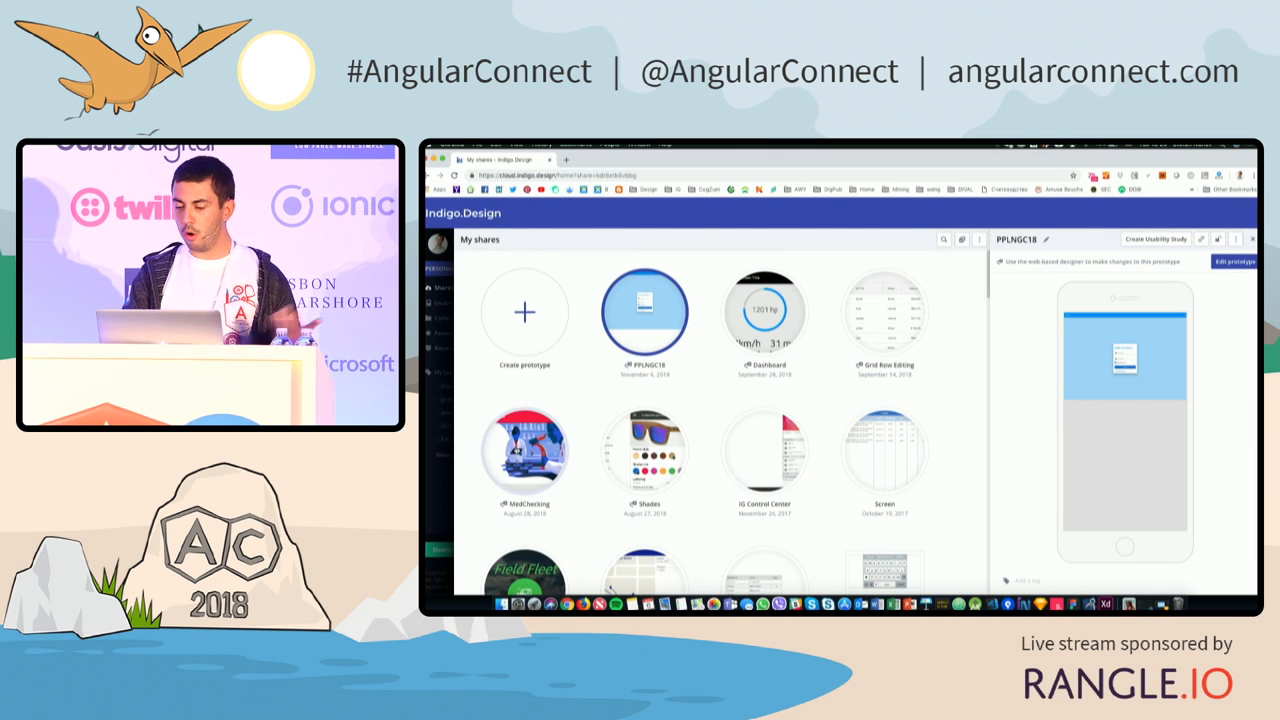
Select the PPLNG18 prototype under My shares and carry its share link to the code editor
click(644, 452)
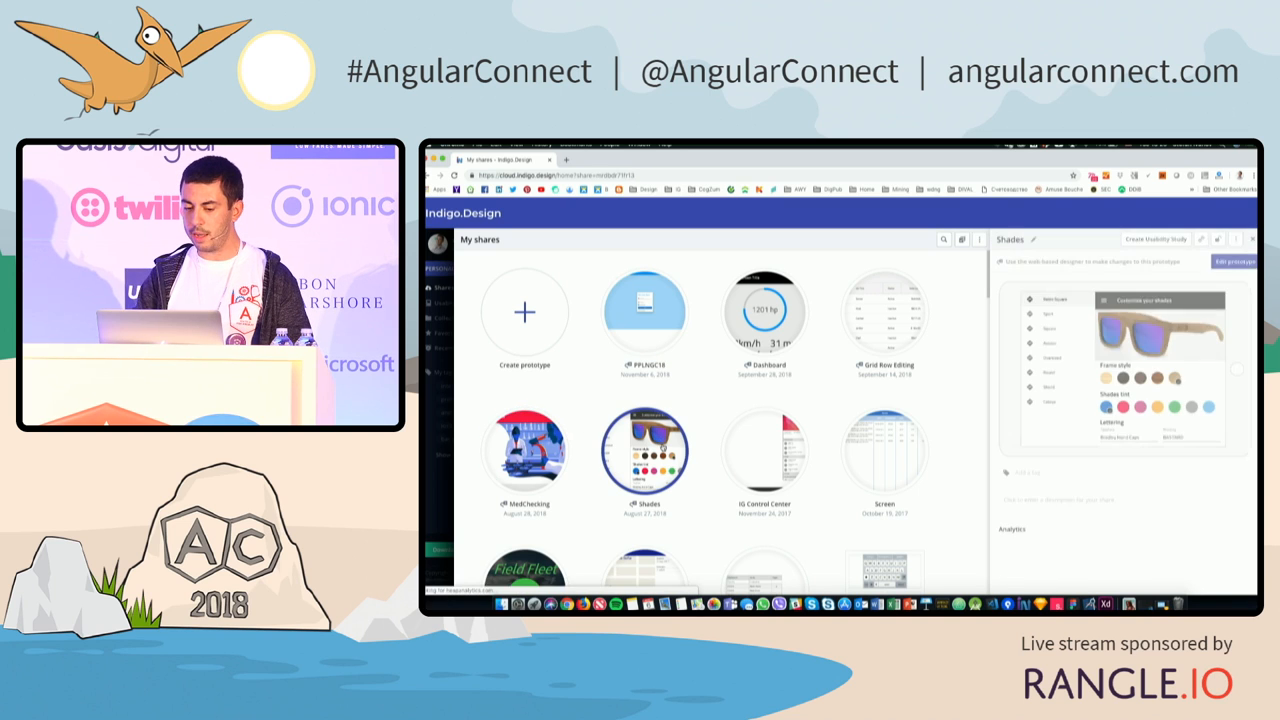
click(644, 312)
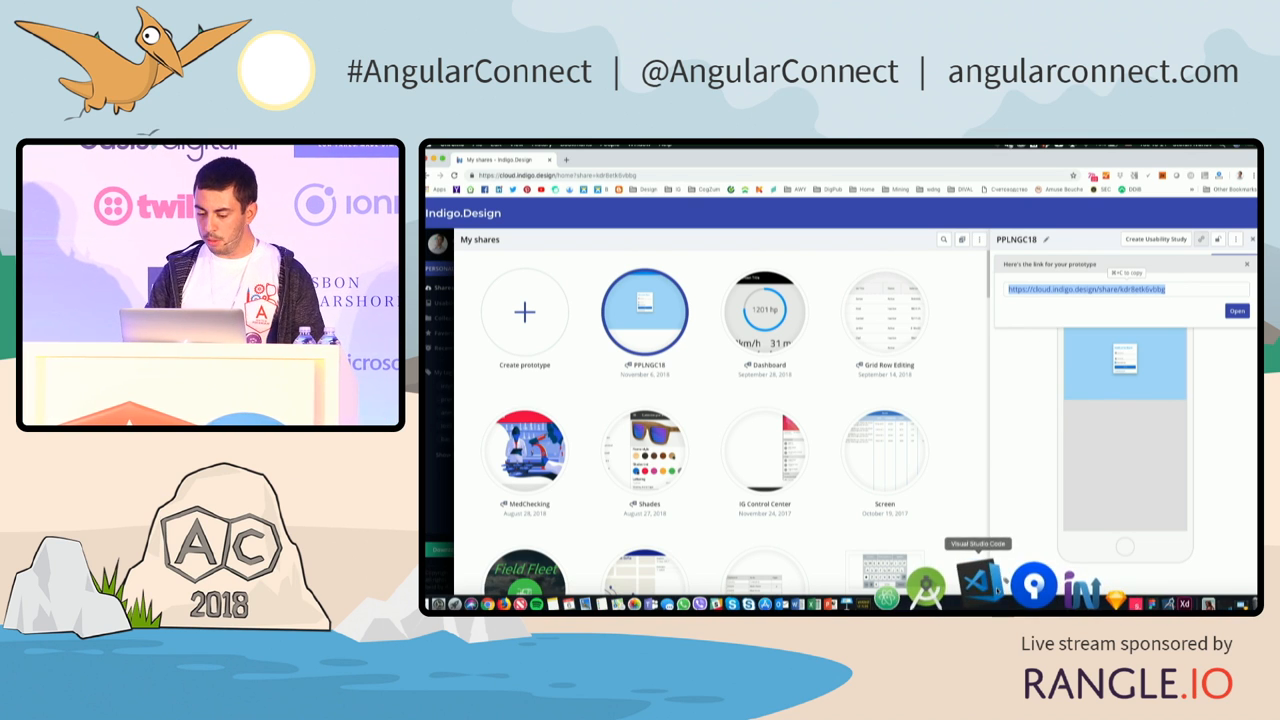
click(978, 586)
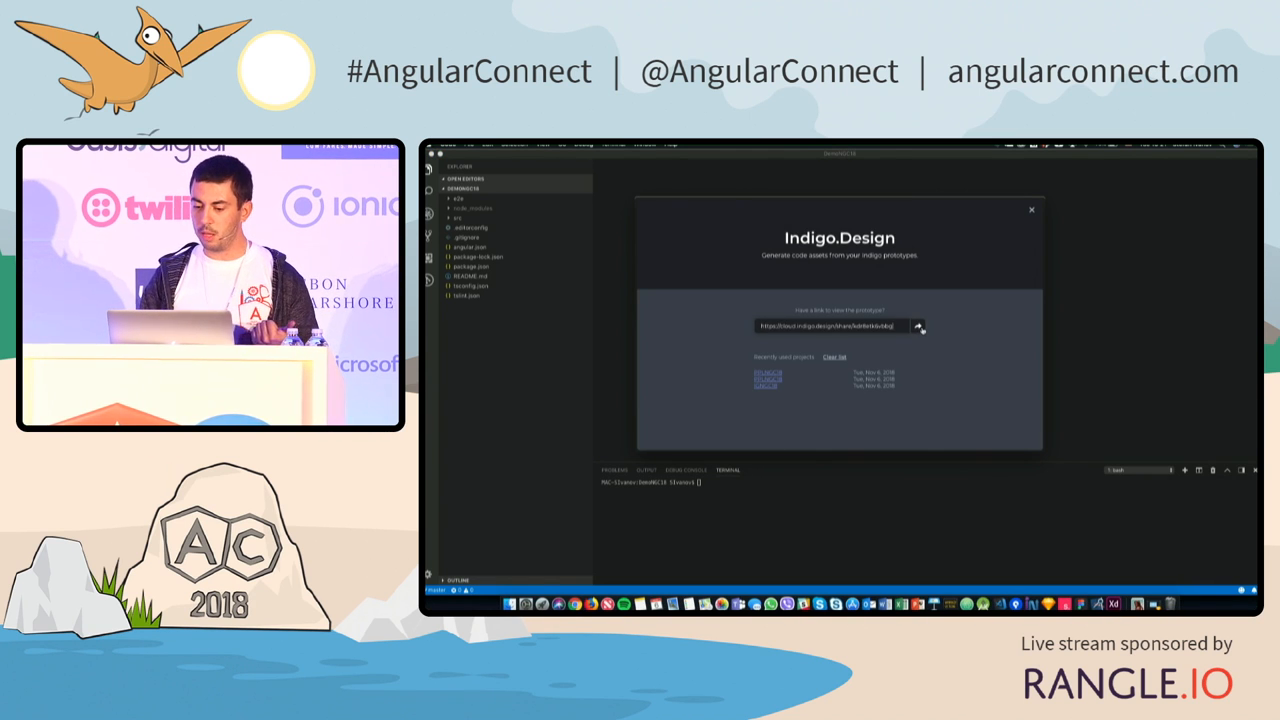
Generate code assets for the login screen component from the pasted prototype URL
click(918, 326)
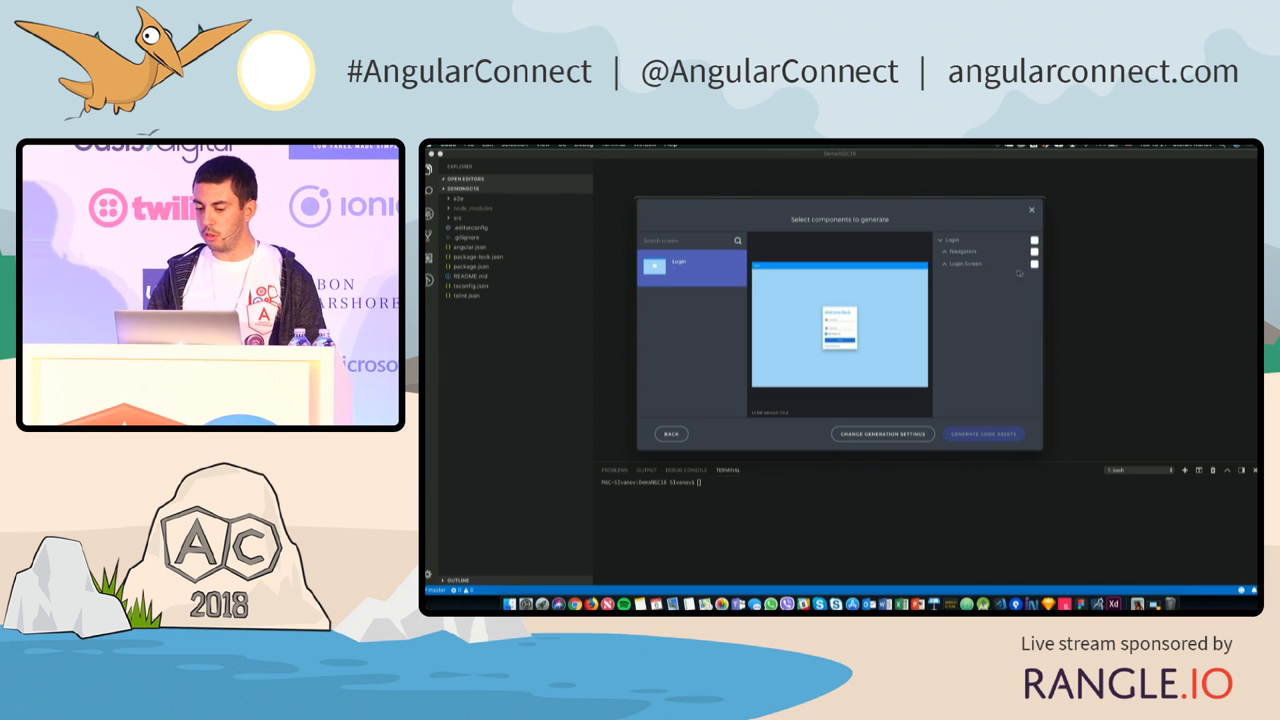
click(964, 264)
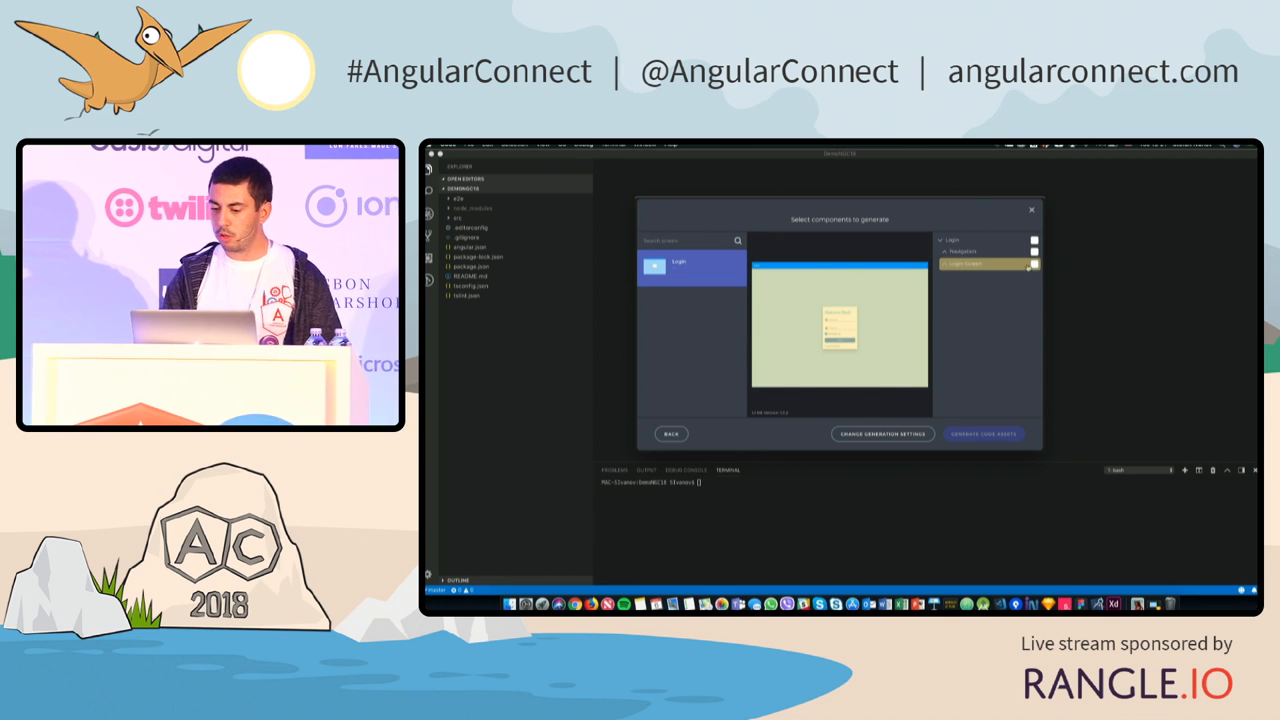
click(984, 432)
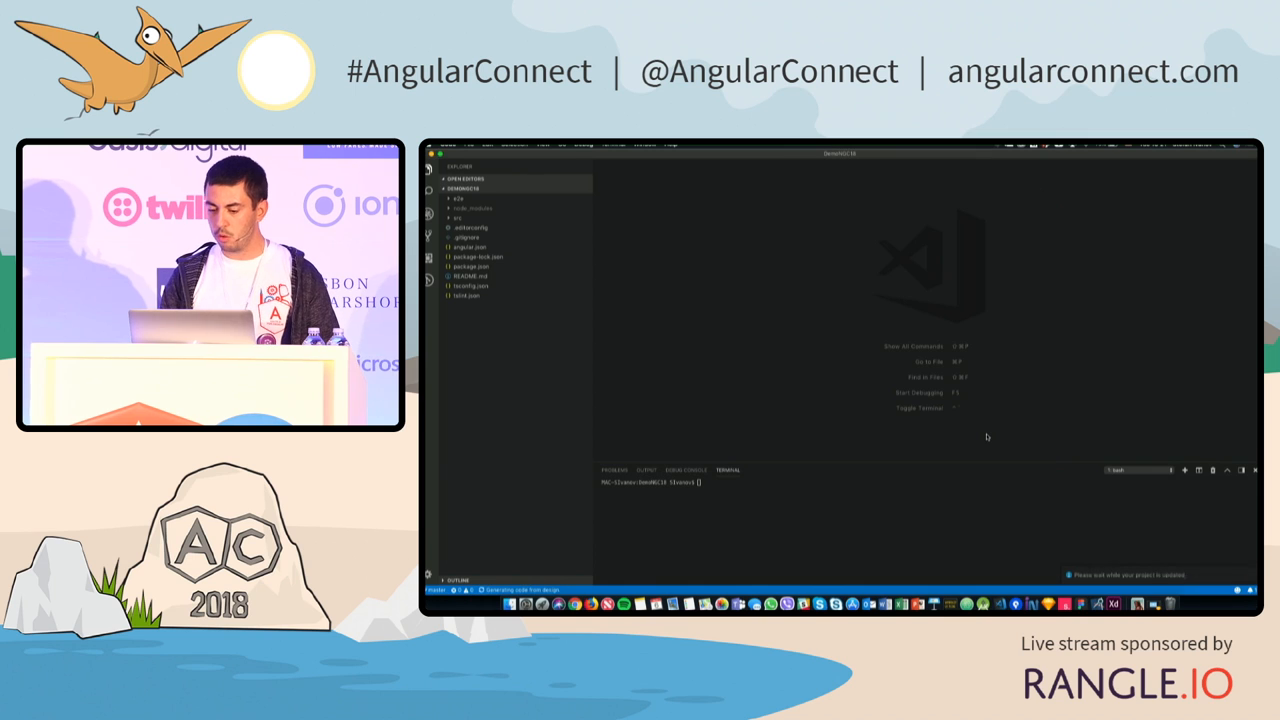
mouse_move(938, 414)
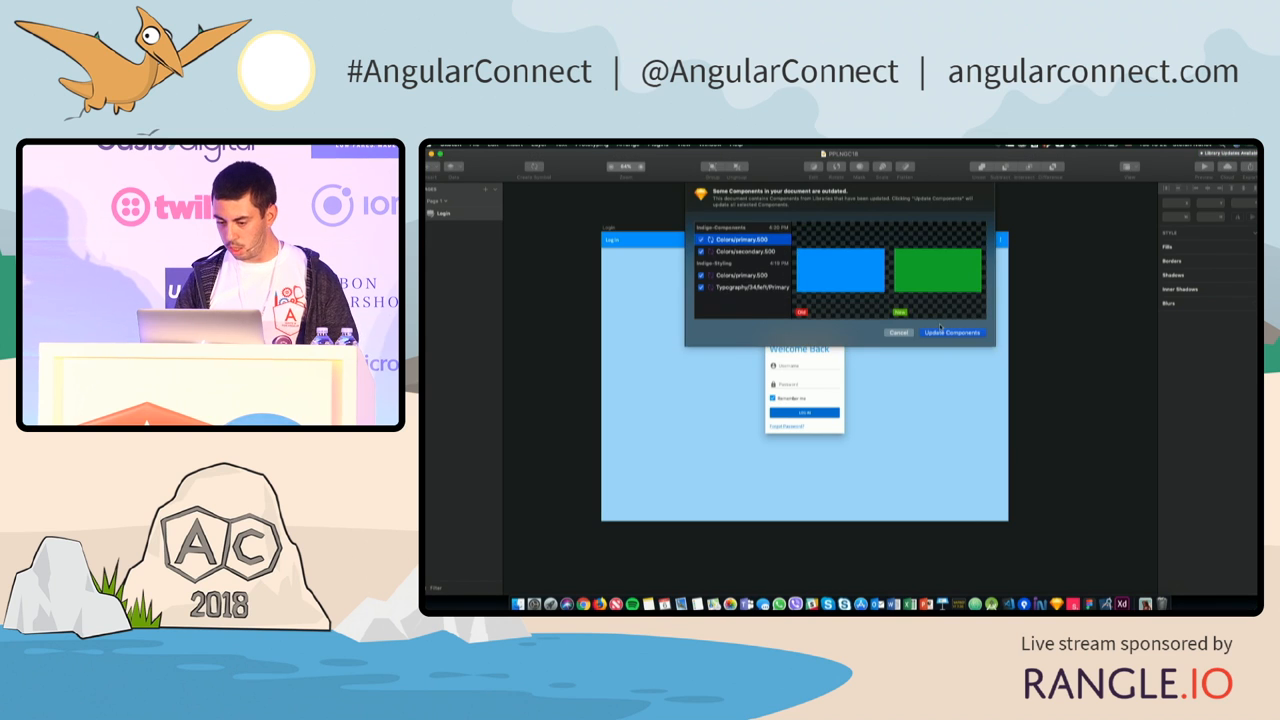
Update the login design's outdated components and dismiss the Indigo.Design publish dialog
click(952, 332)
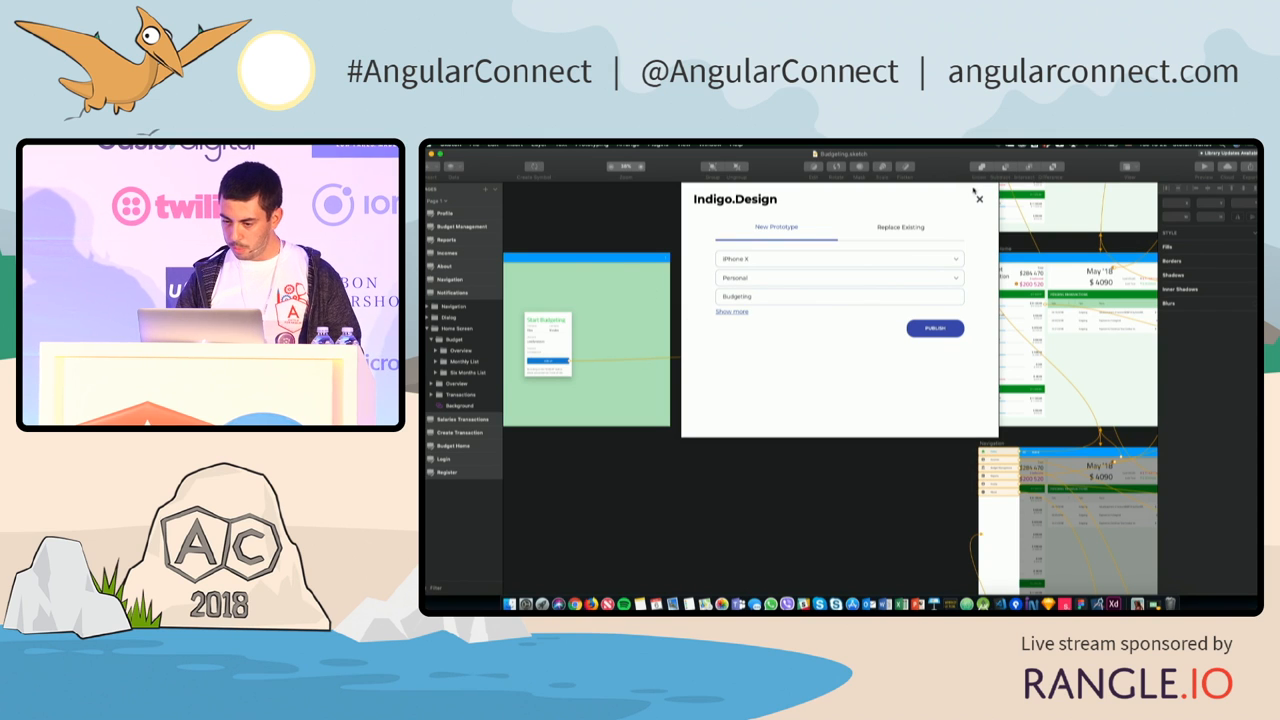
click(900, 228)
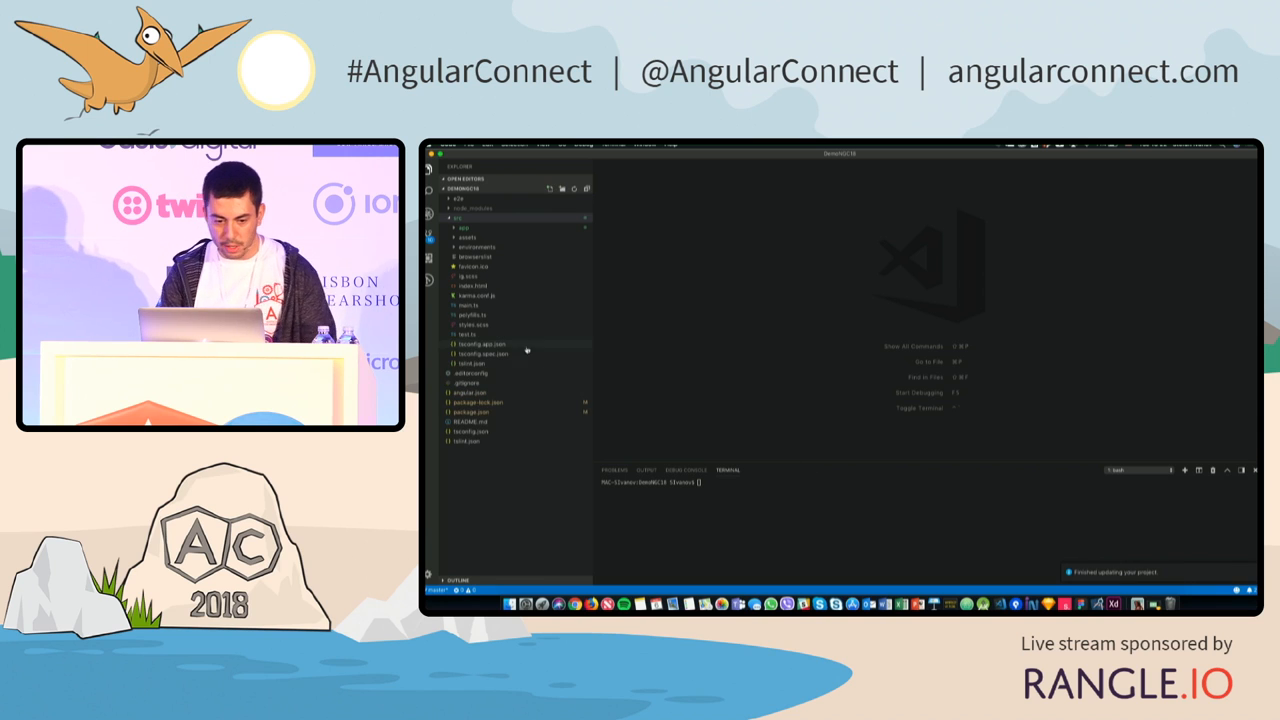
Review login-screen.component.ts and app.component.html, then run npm start in the terminal
click(464, 228)
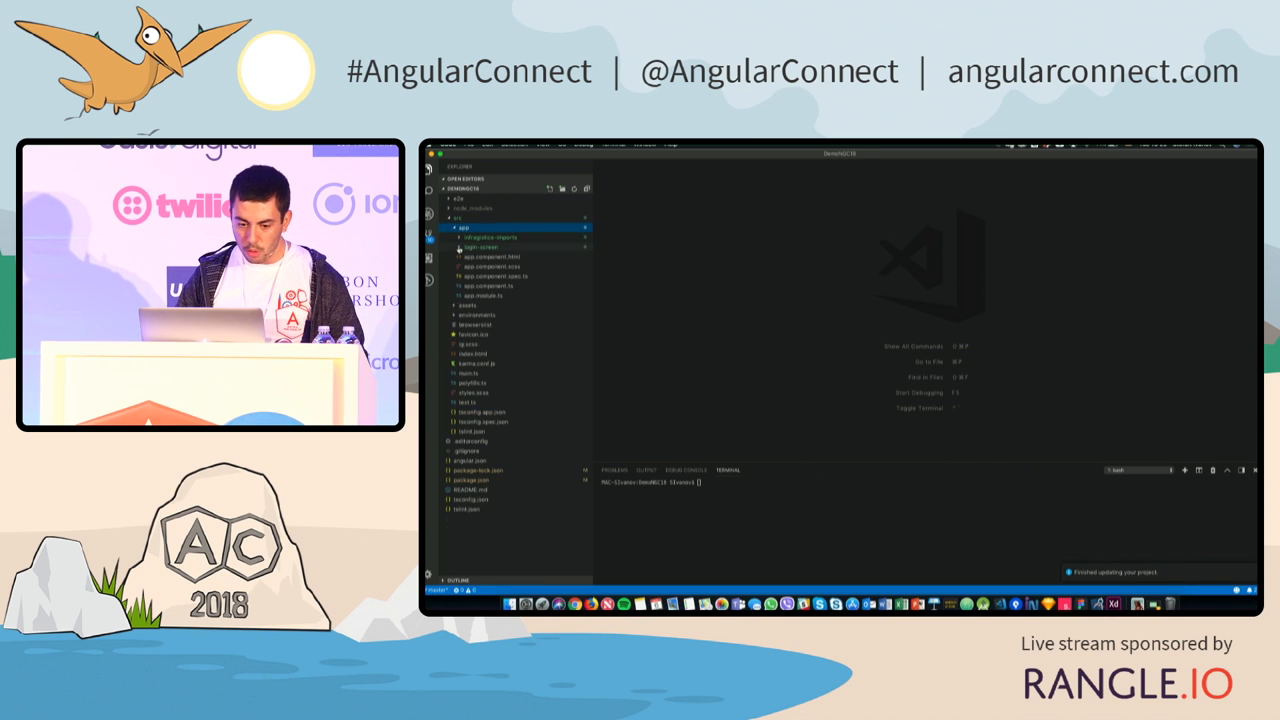
click(484, 256)
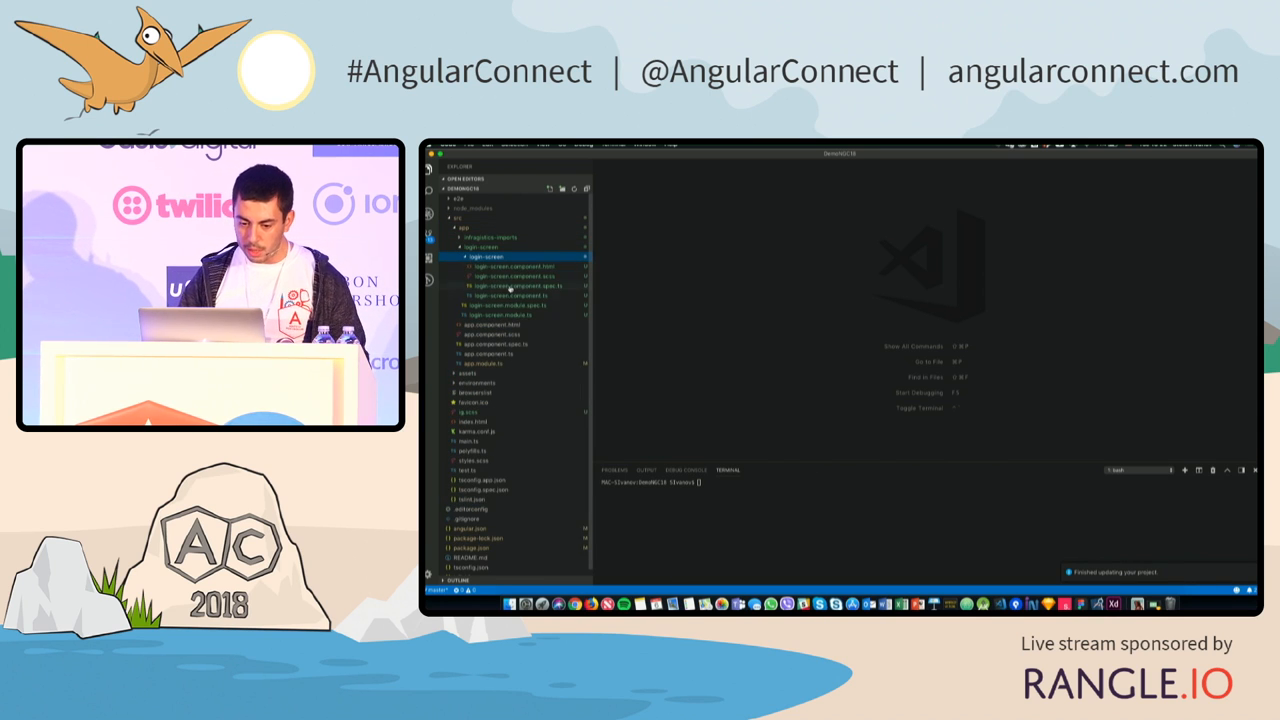
click(516, 304)
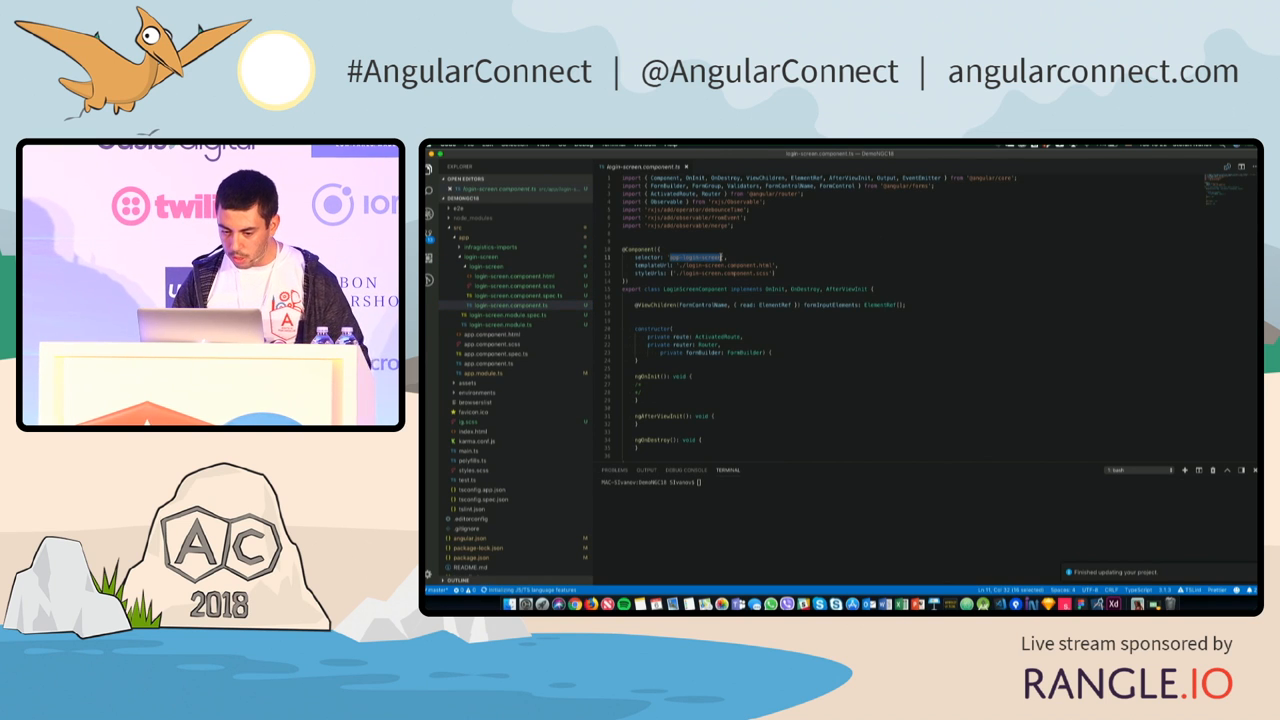
click(490, 334)
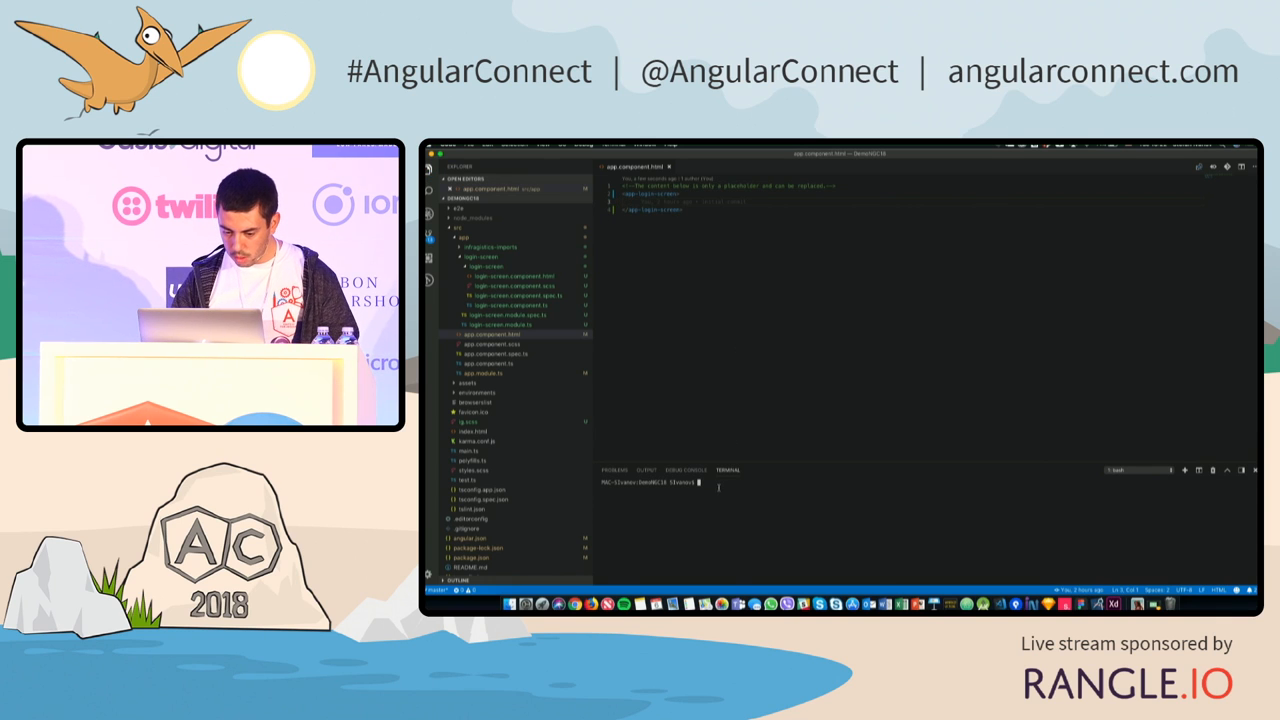
text(npm start)
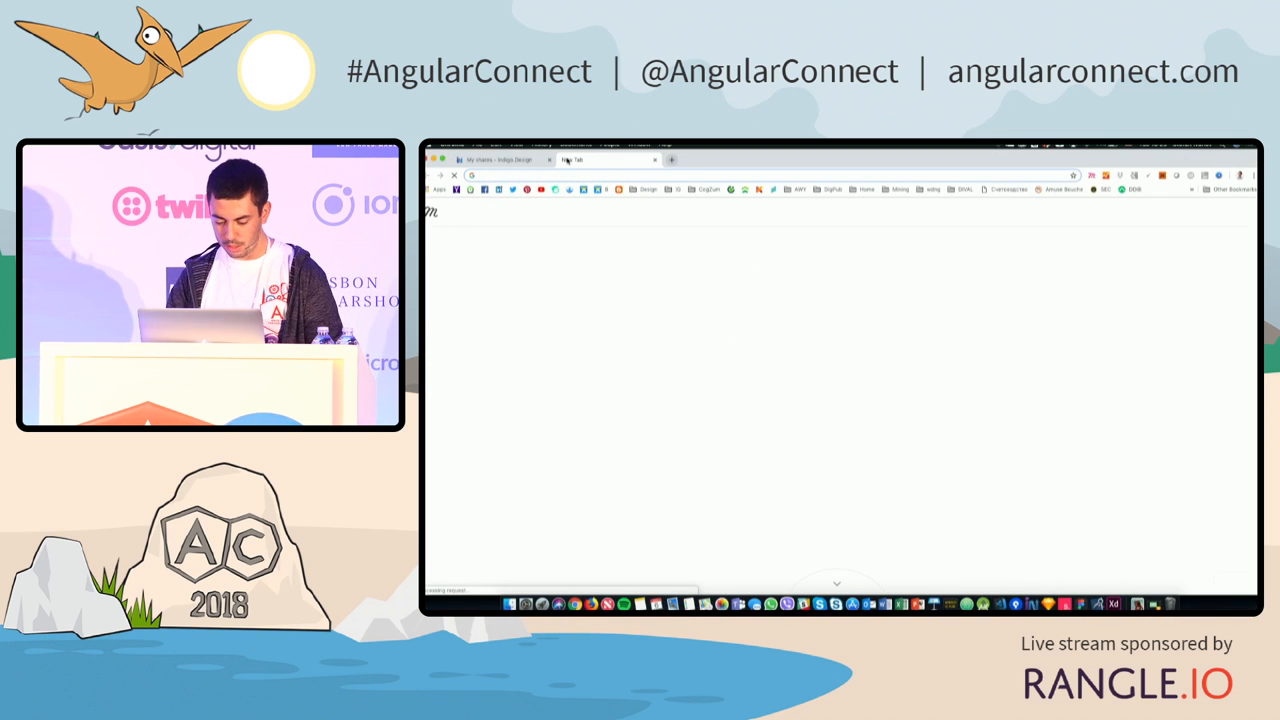
Load localhost:4200 in a new browser tab to view the running Angular app
text(localhost:4200)
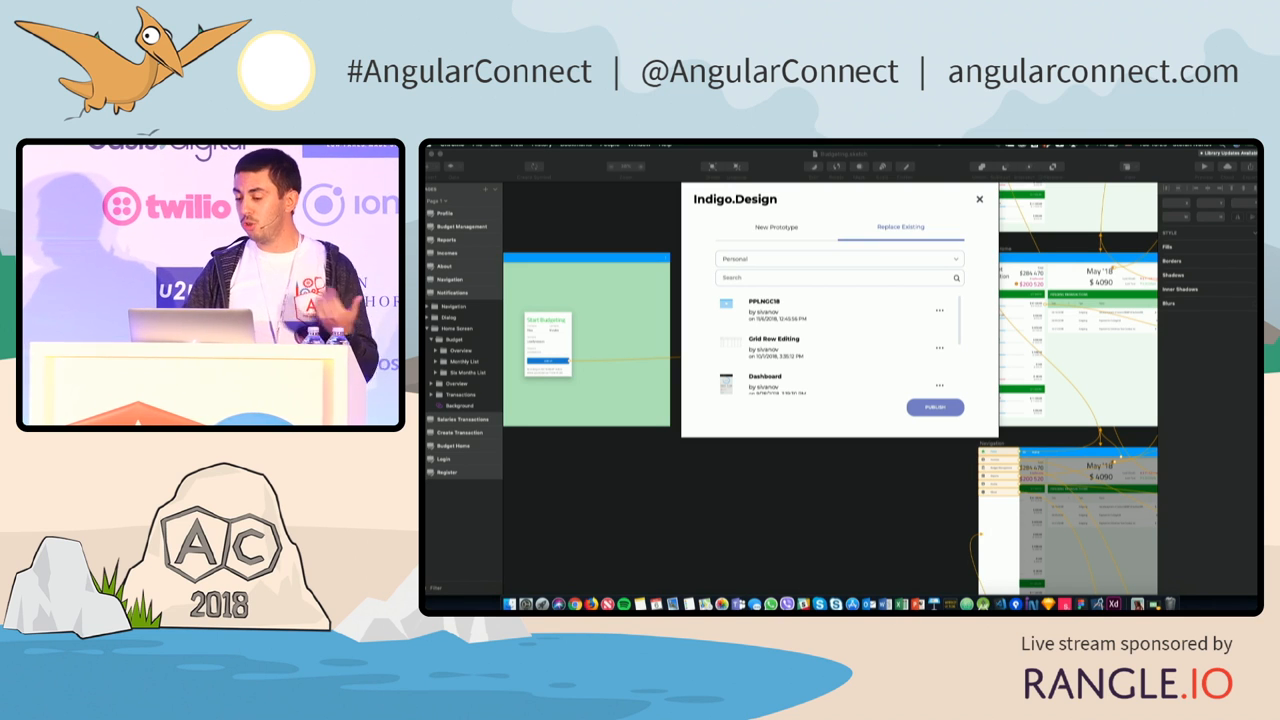
Close the Indigo.Design Replace Existing publishing dialog, leaving the green budgeting design visible
click(980, 200)
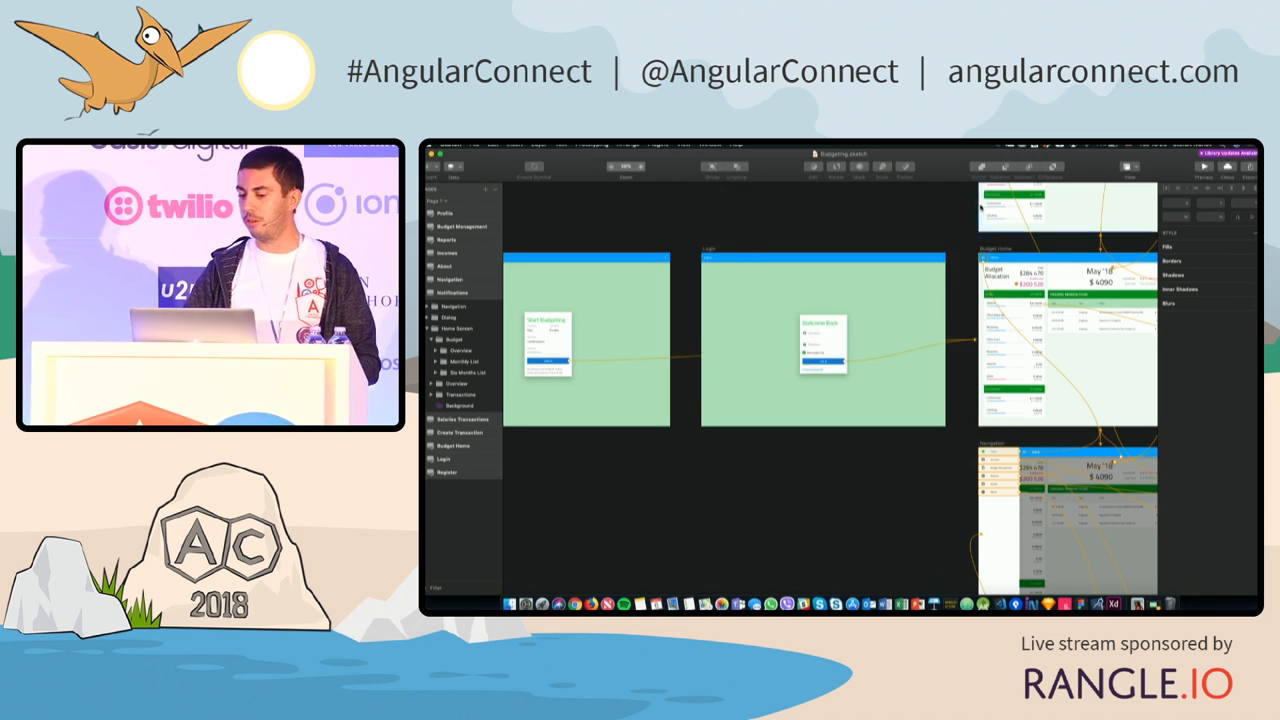